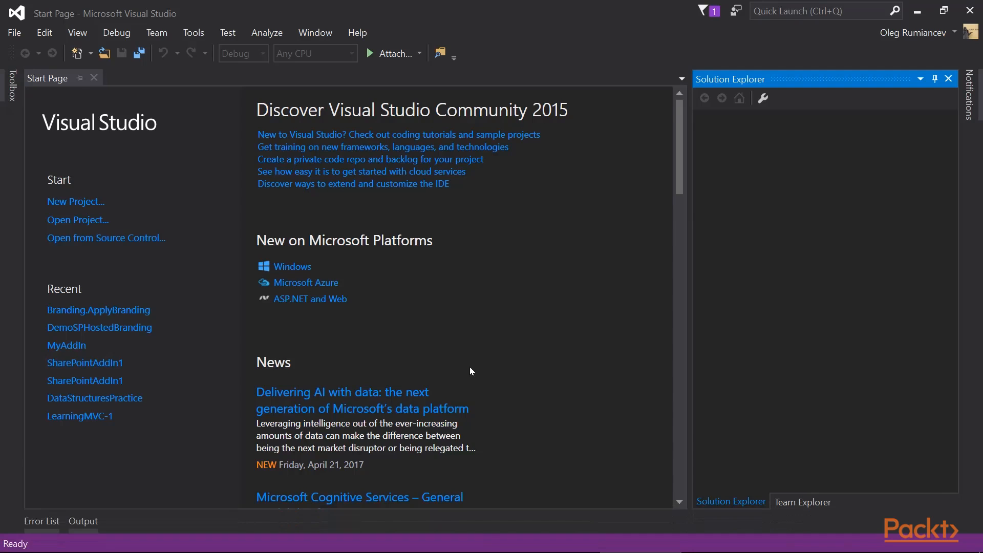
pyautogui.moveTo(90, 201)
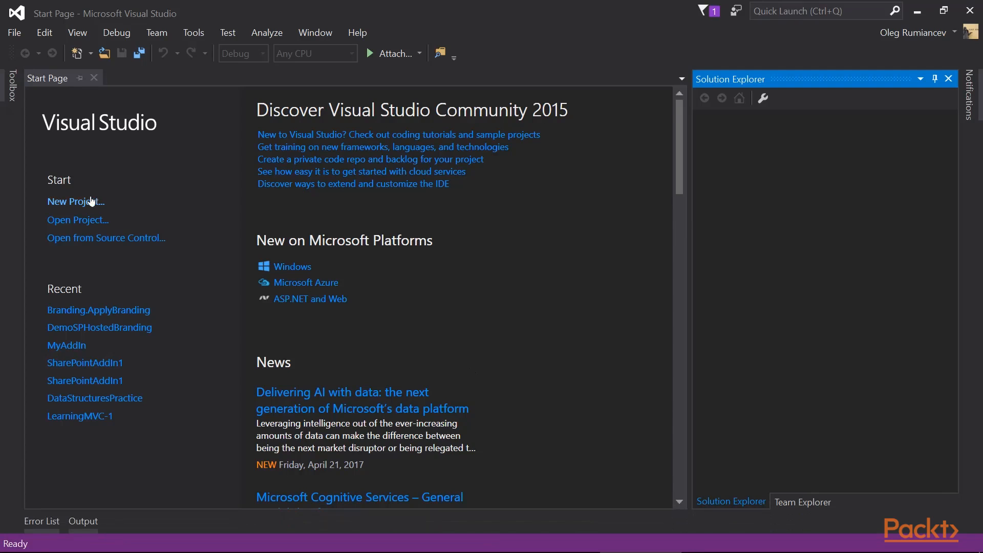
pyautogui.click(76, 201)
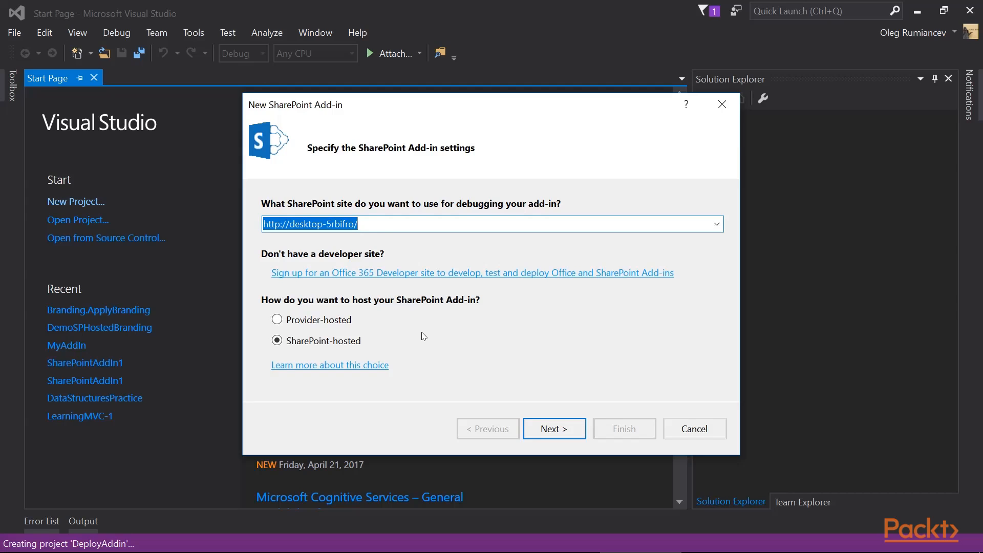
pyautogui.write('https://oleglearnsp.sharepoint.com')
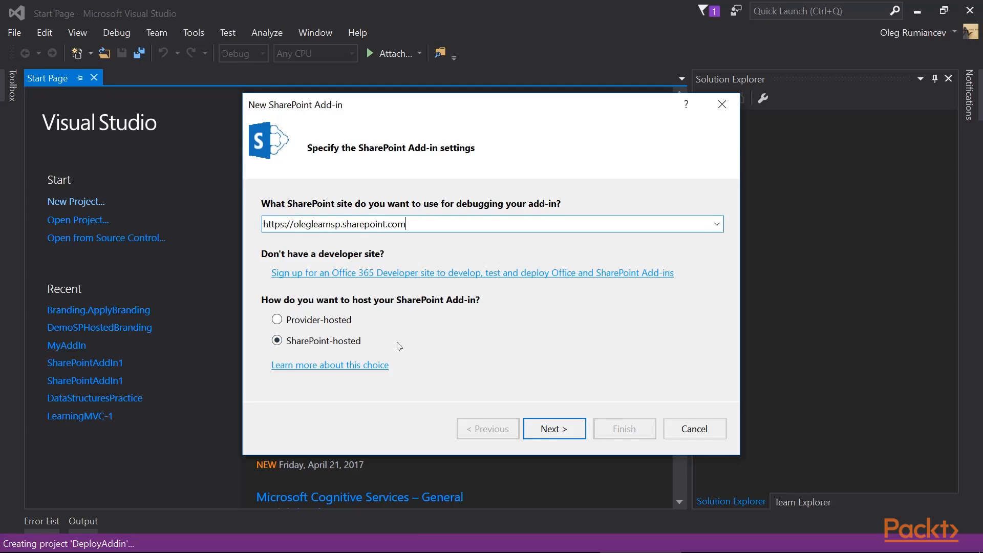
pyautogui.moveTo(527, 406)
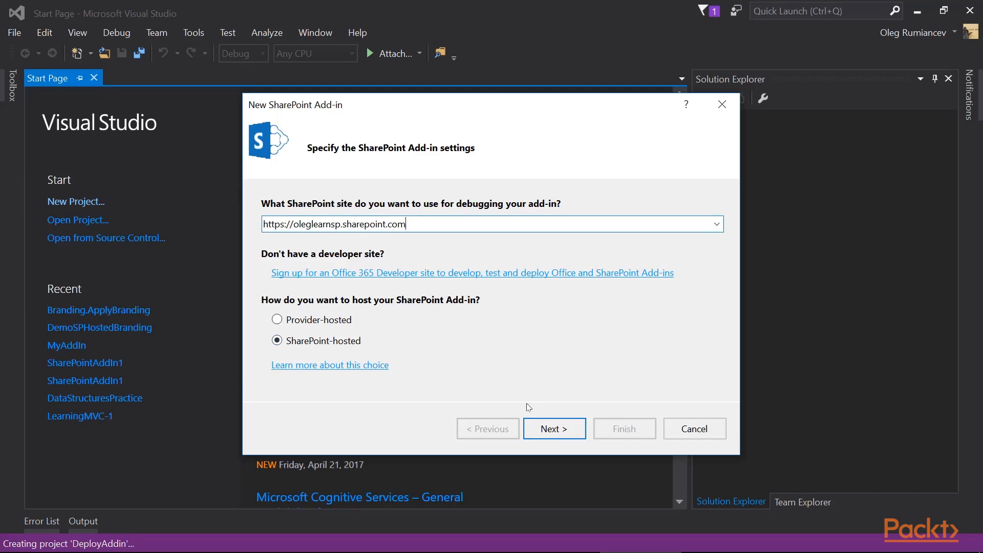
pyautogui.click(553, 428)
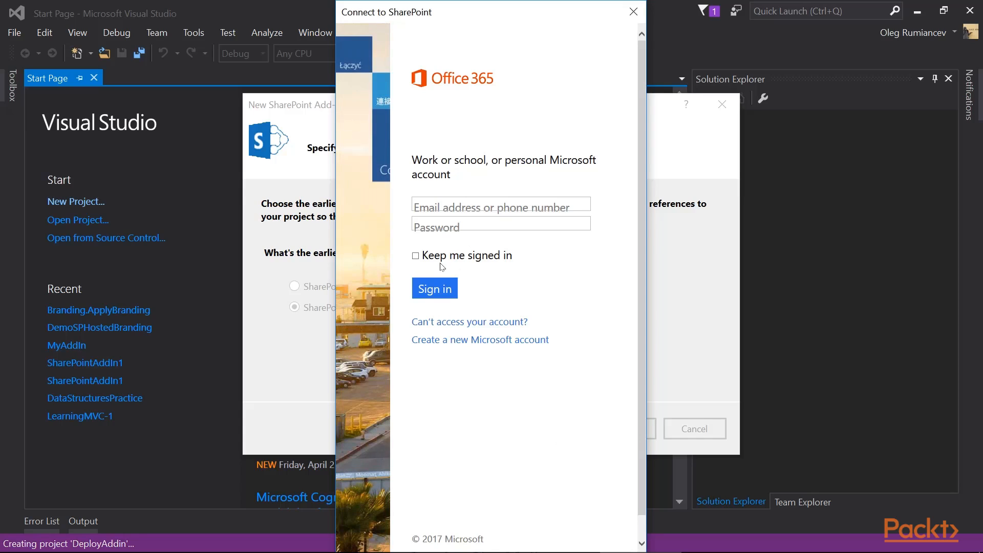
# Sign in to Office 365 and finish creating DeployAddin with SharePoint Online as the target.
pyautogui.click(434, 288)
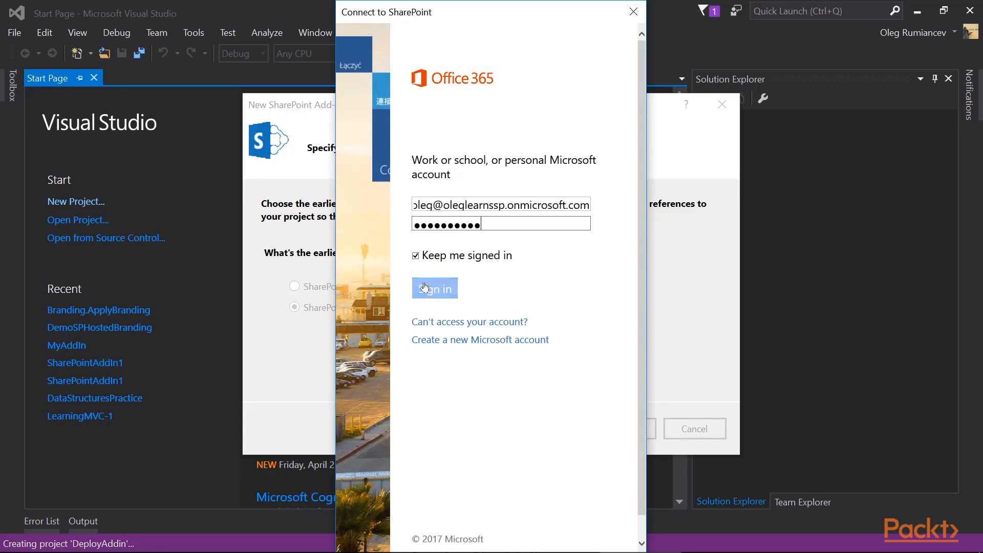
pyautogui.click(434, 288)
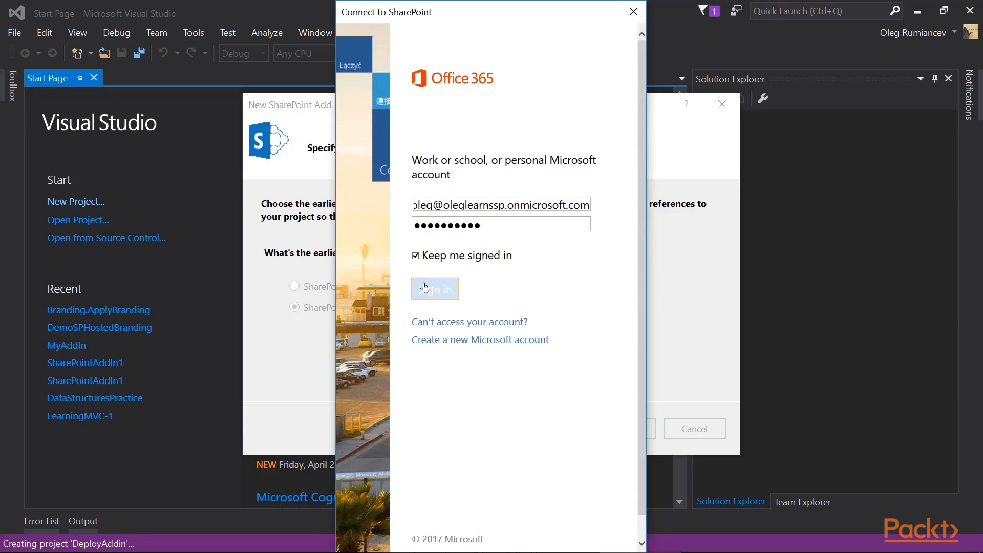
pyautogui.click(435, 288)
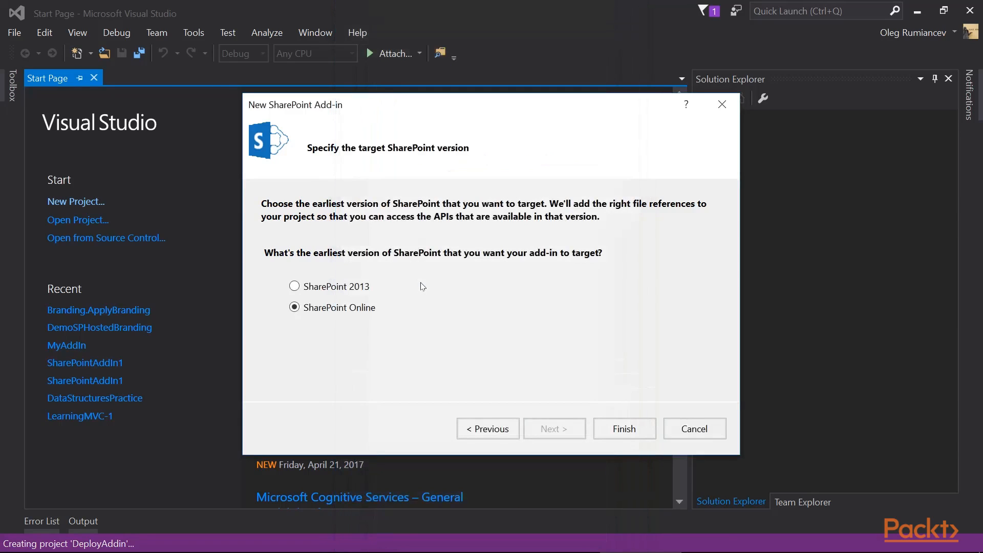
pyautogui.moveTo(344, 301)
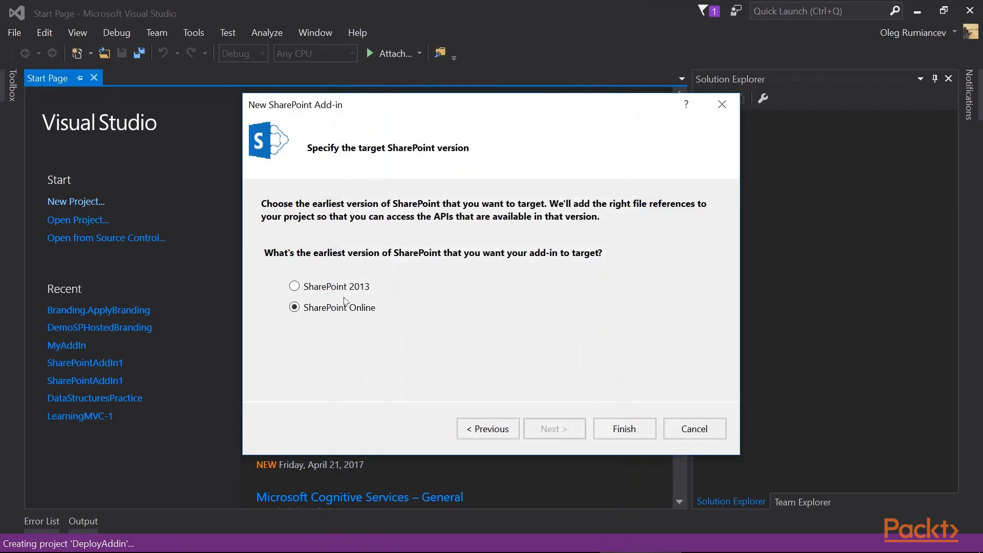
pyautogui.moveTo(624, 428)
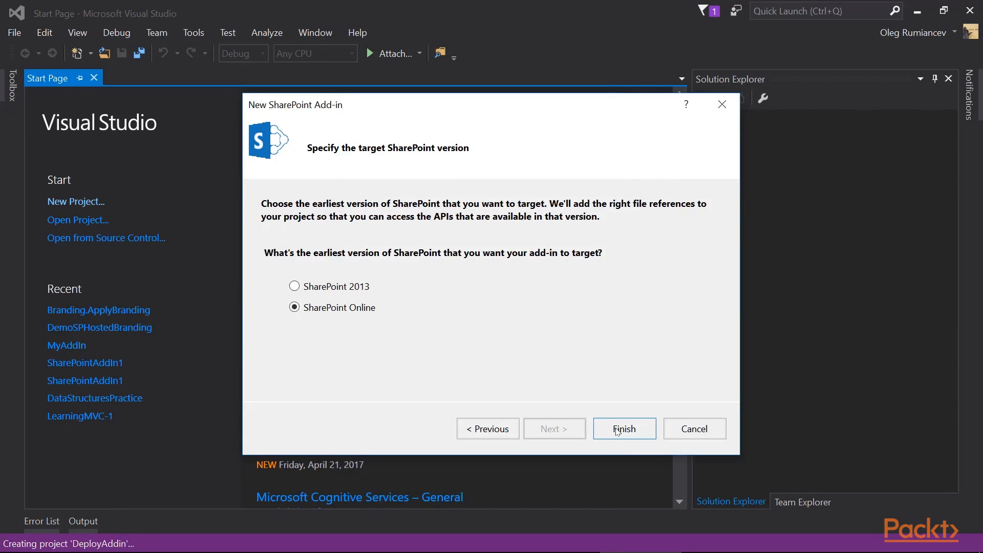
pyautogui.click(623, 429)
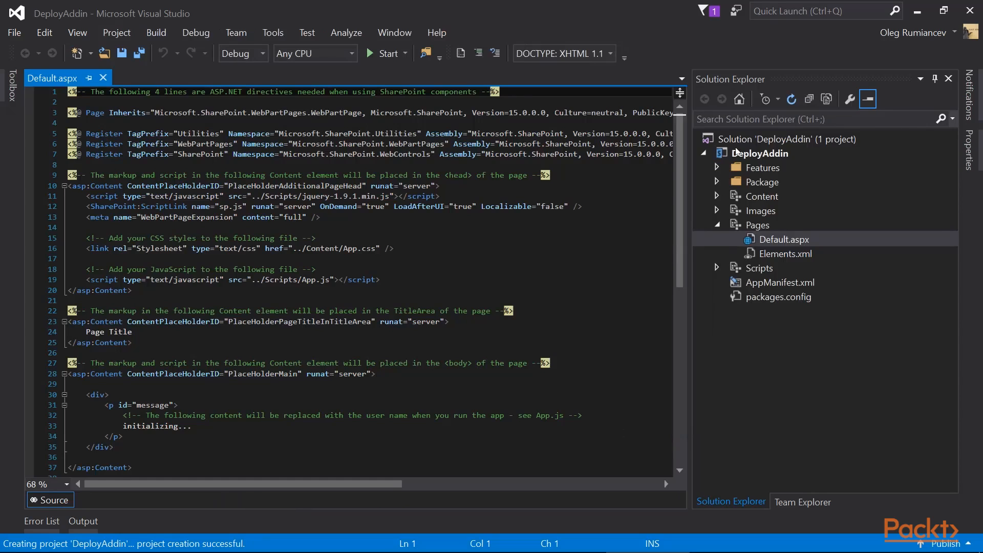
pyautogui.moveTo(768, 156)
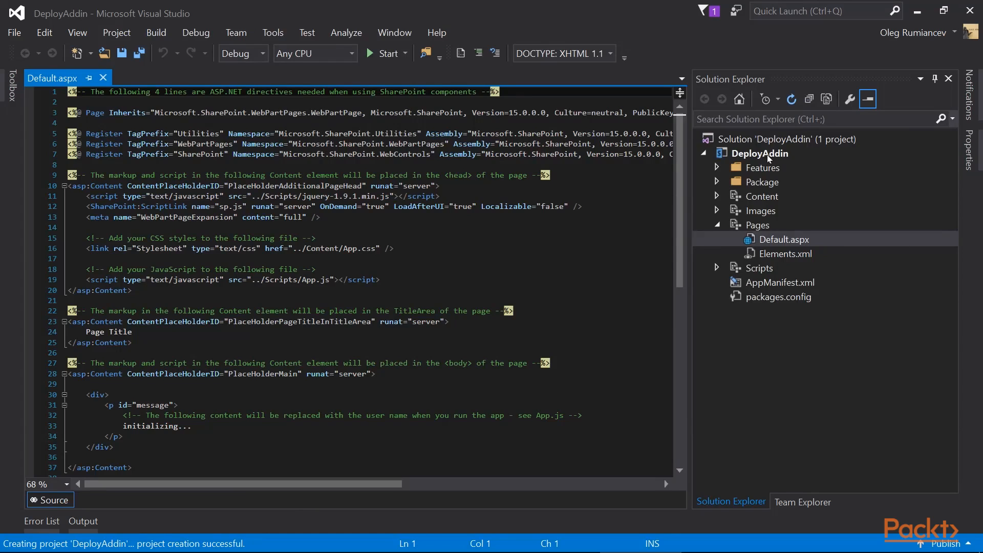
# Deploy the DeployAddin project from Solution Explorer to the developer site.
pyautogui.rightClick(760, 153)
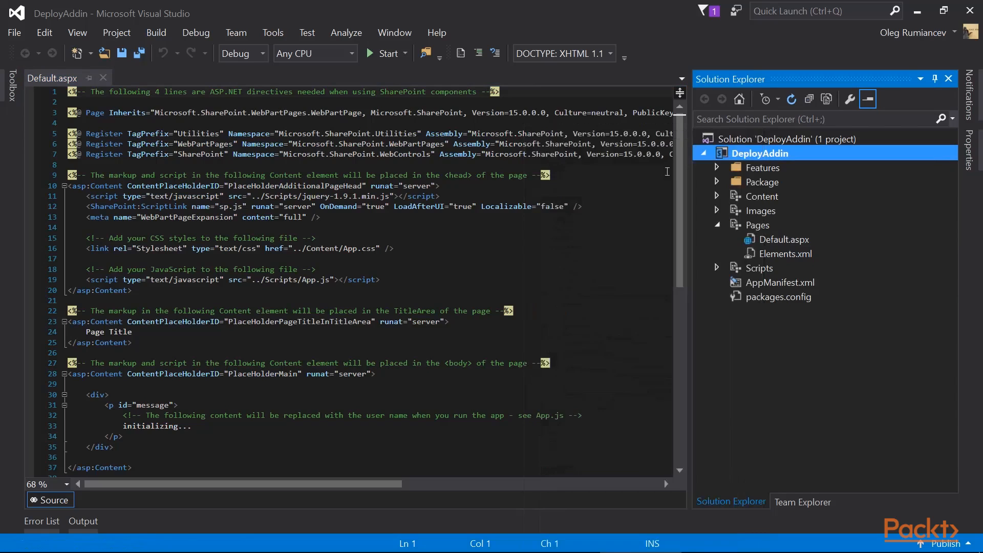
pyautogui.click(384, 53)
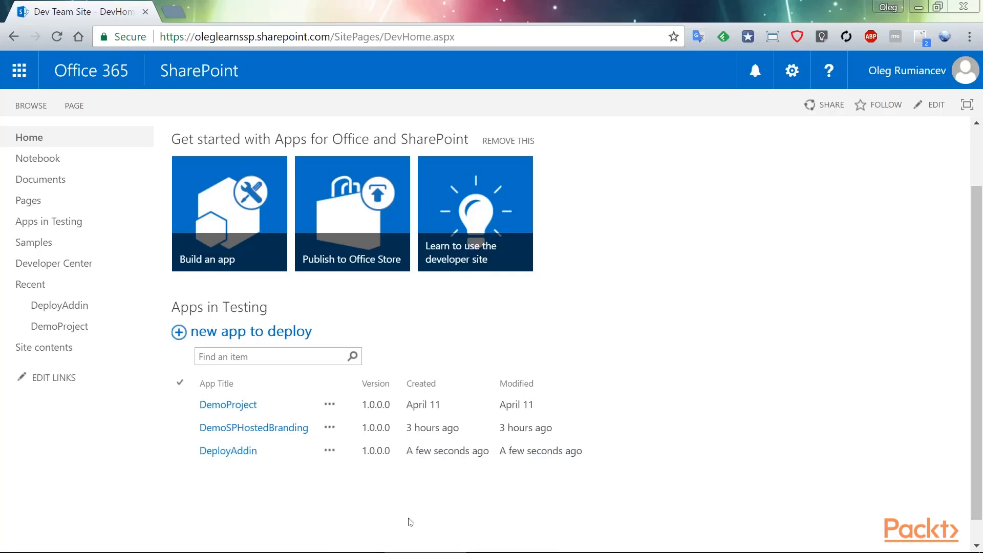
pyautogui.moveTo(248, 58)
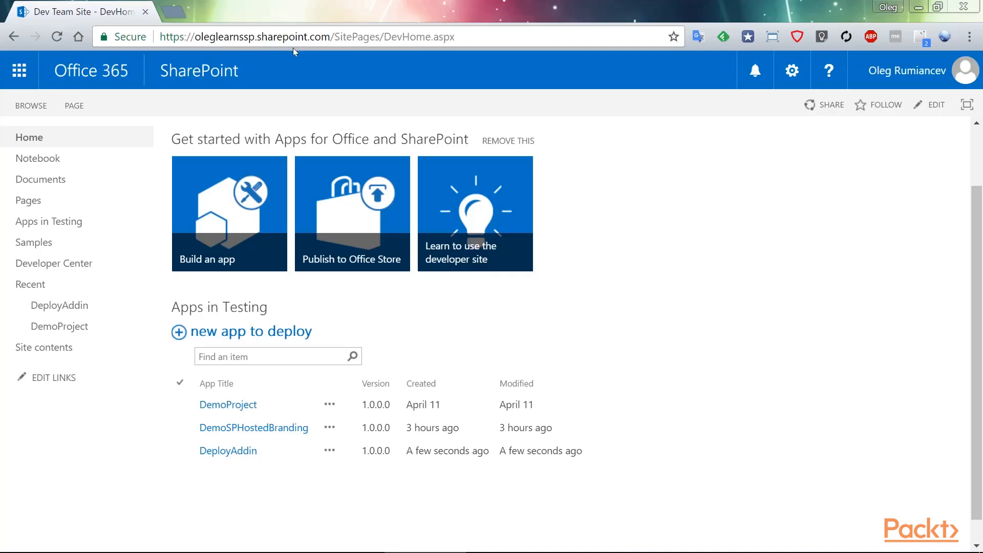
# Change the site address to the -admin tenant URL to reach the admin center.
pyautogui.click(295, 36)
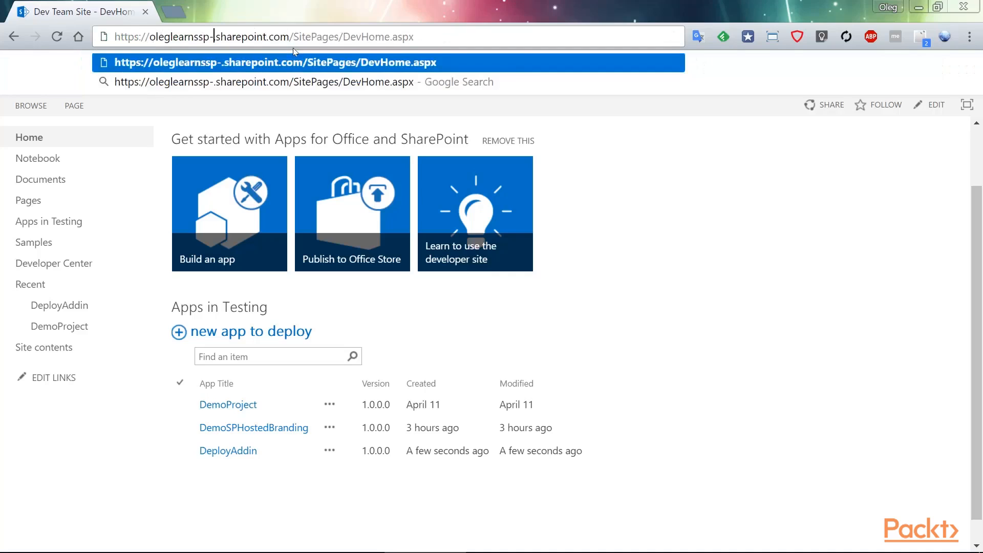
pyautogui.write('admin')
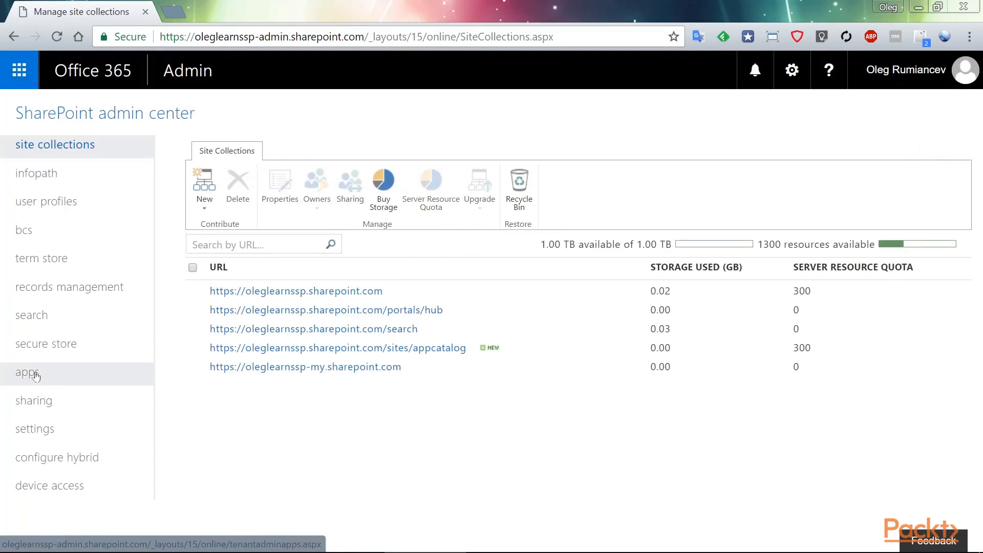
pyautogui.moveTo(188, 389)
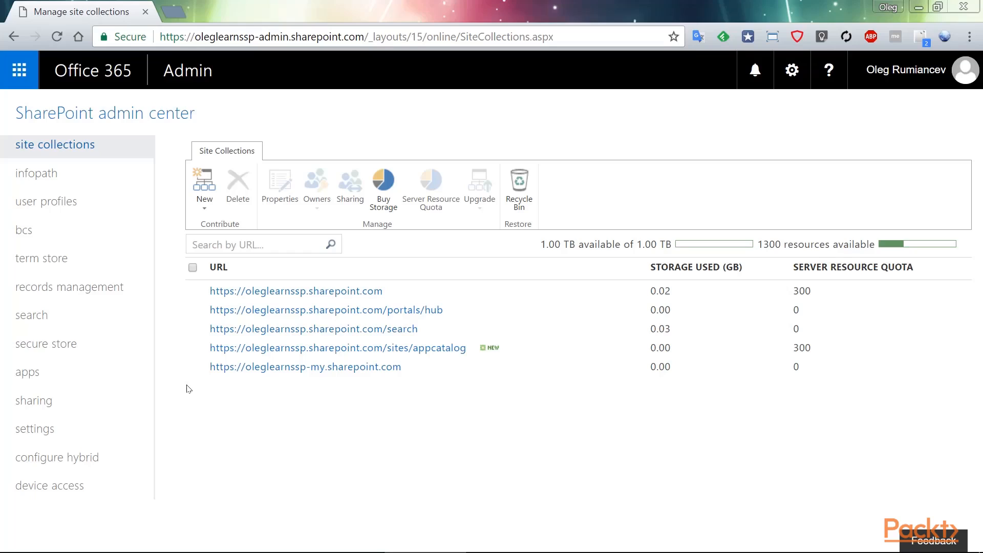
pyautogui.moveTo(55, 381)
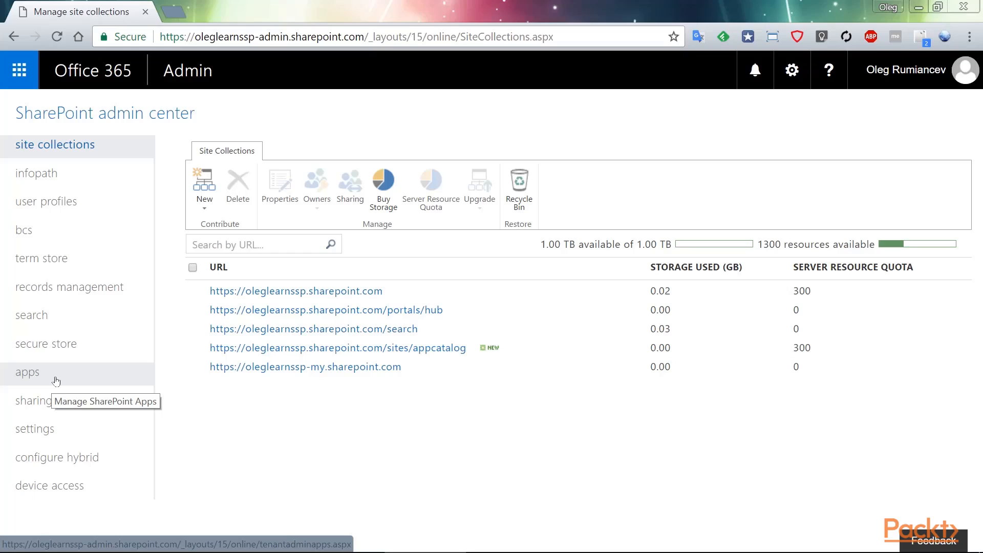
pyautogui.moveTo(312, 265)
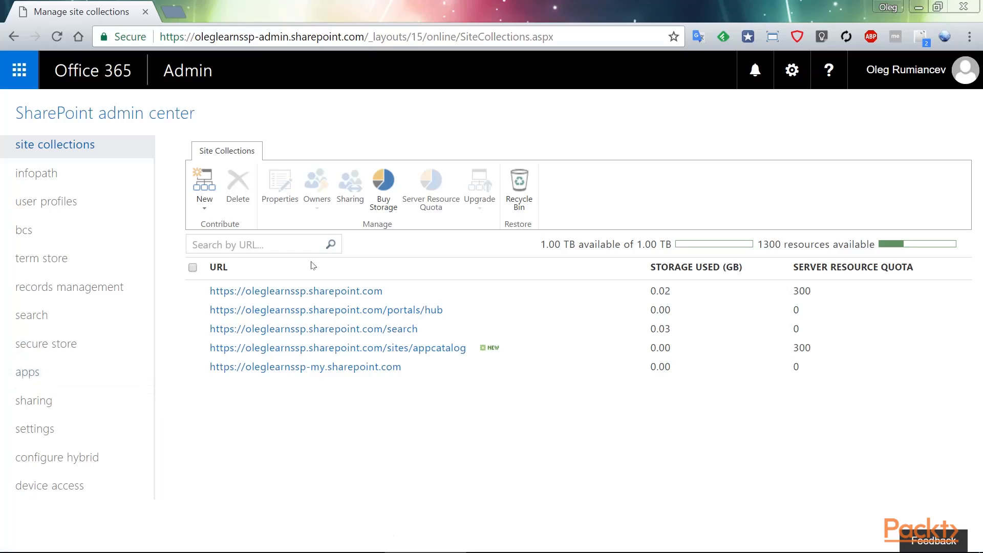
pyautogui.moveTo(204, 184)
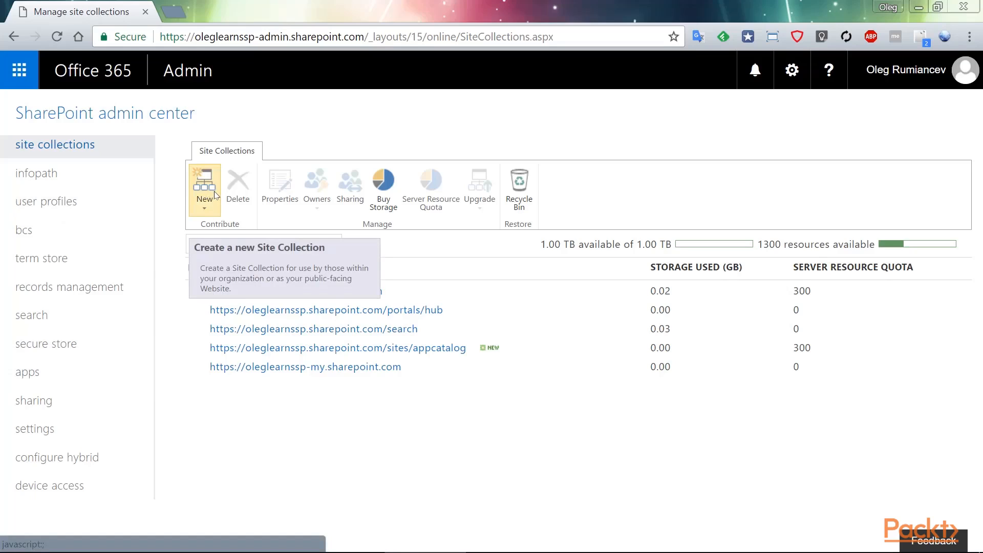
pyautogui.click(204, 188)
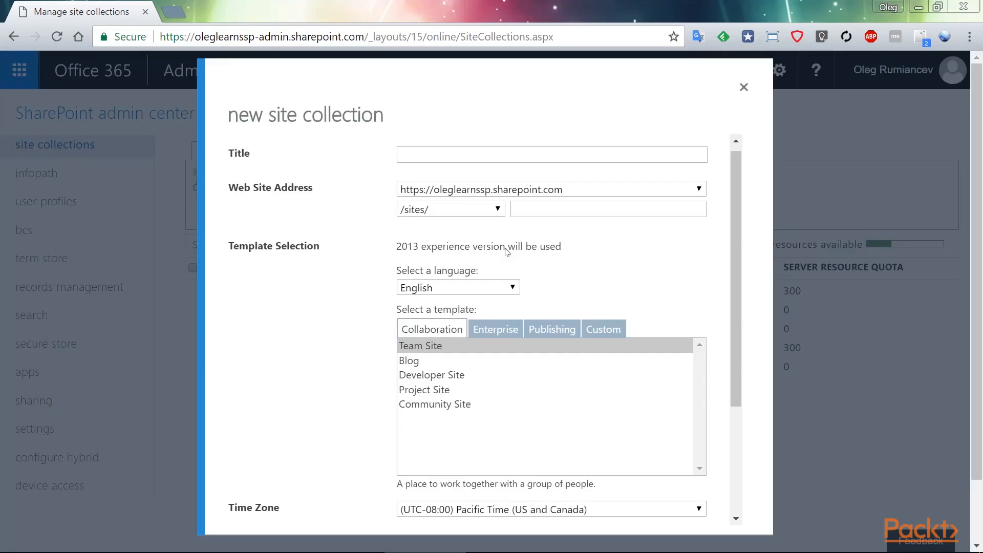
pyautogui.moveTo(262, 369)
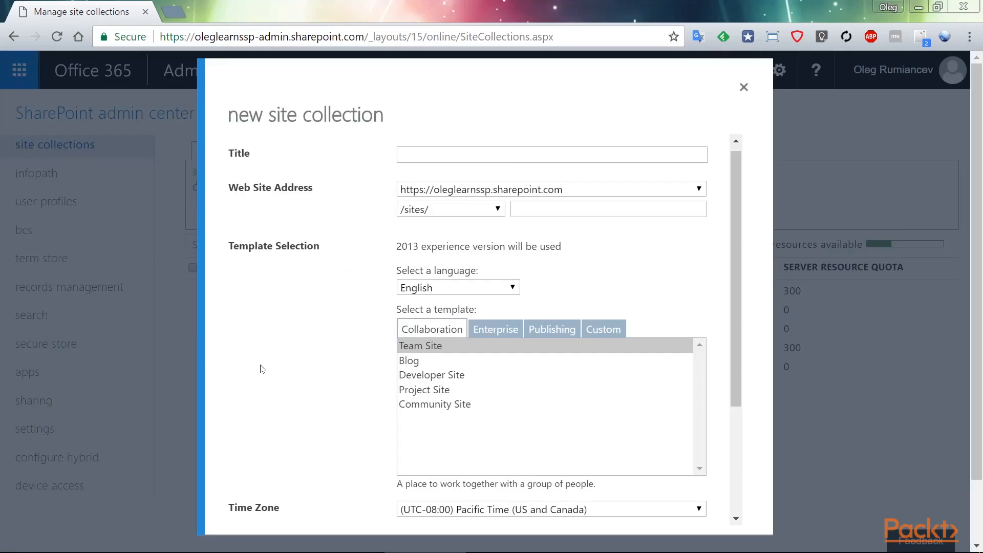
pyautogui.moveTo(383, 438)
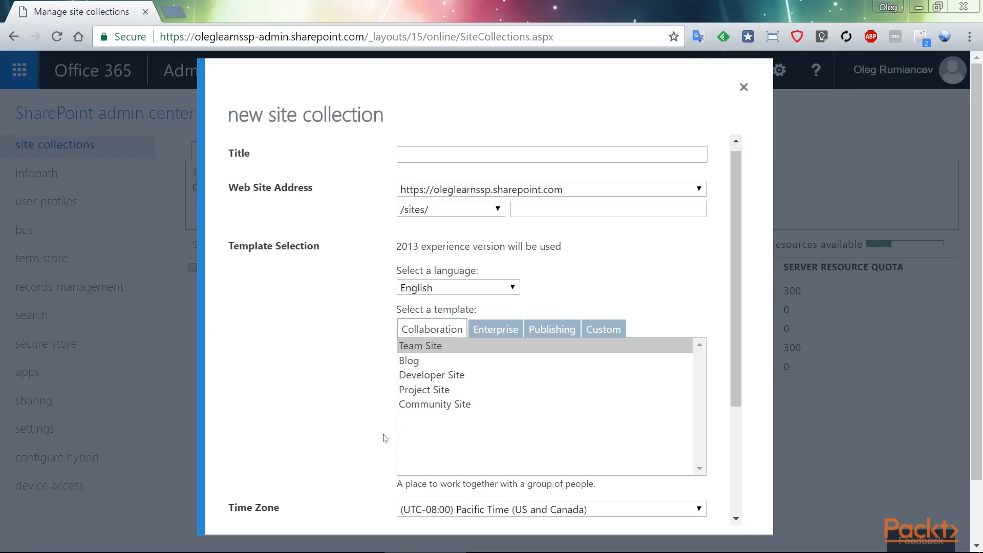
pyautogui.moveTo(519, 287)
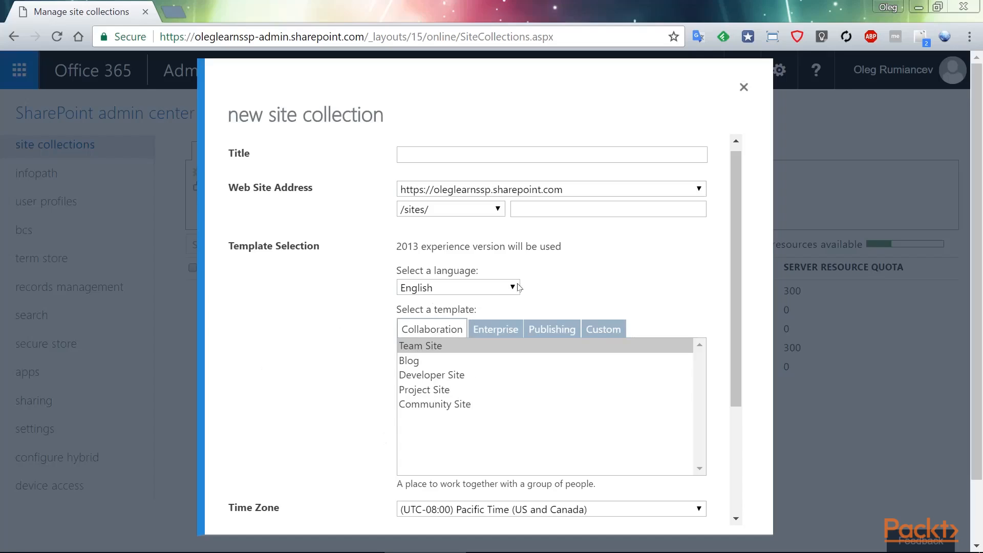
# Close the new site collection form without filling it in.
pyautogui.click(609, 209)
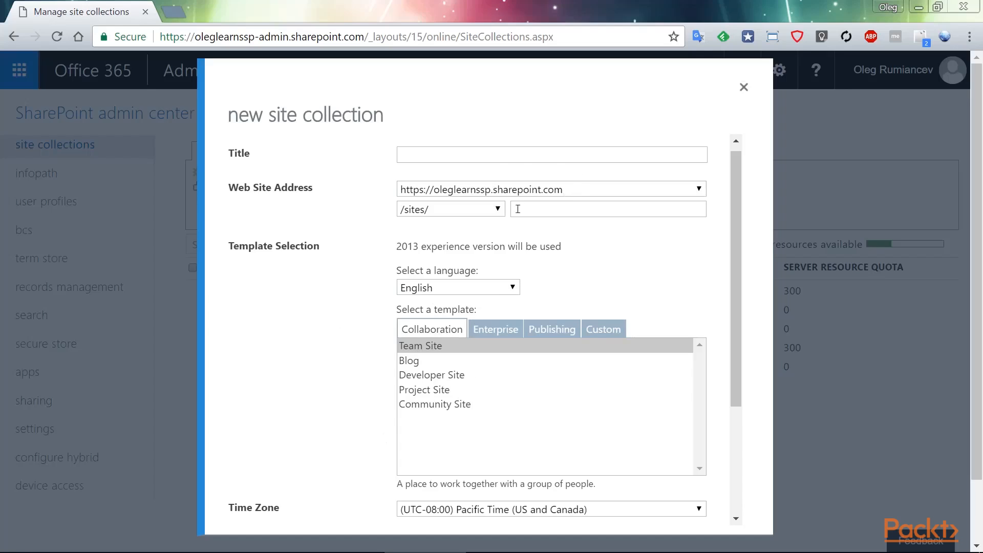
pyautogui.moveTo(412, 216)
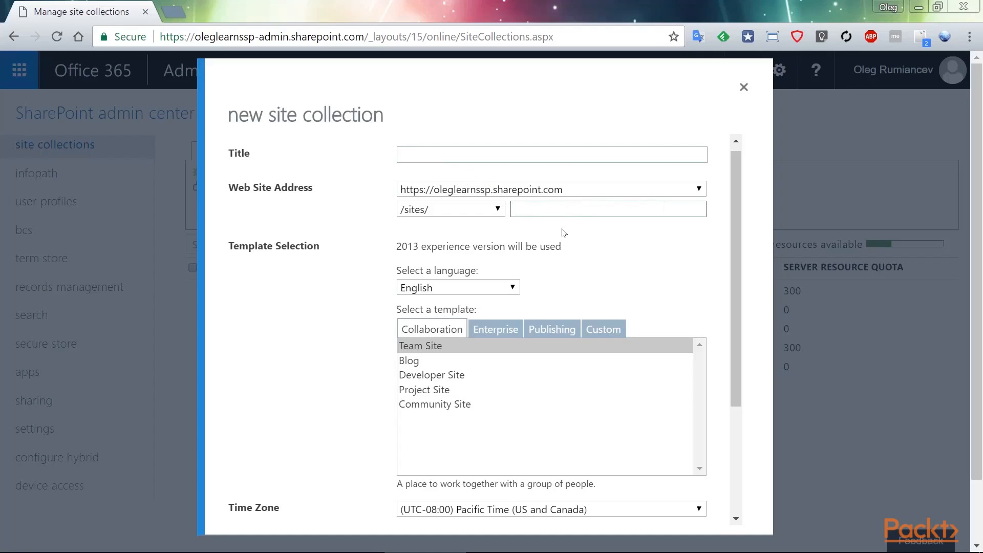
pyautogui.moveTo(672, 247)
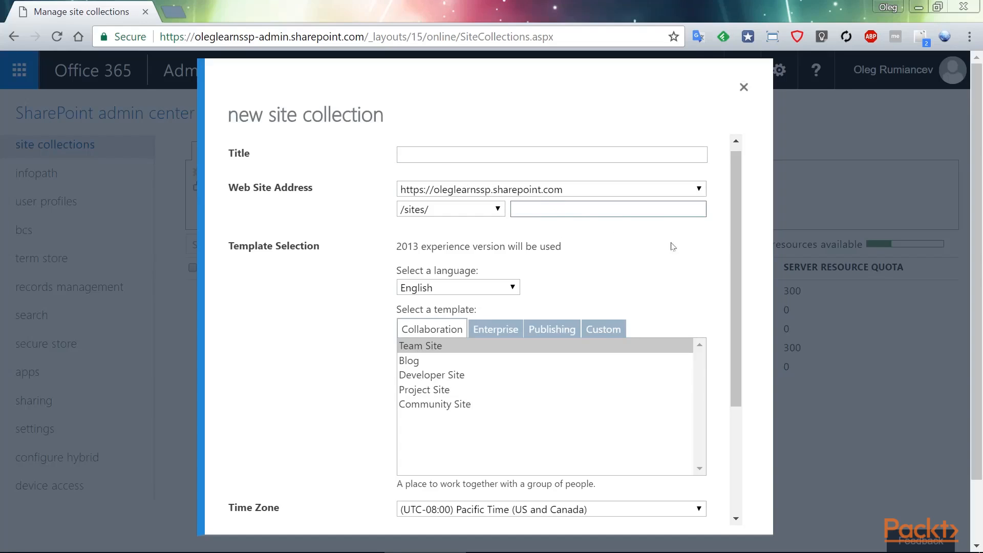
pyautogui.scroll(-3)
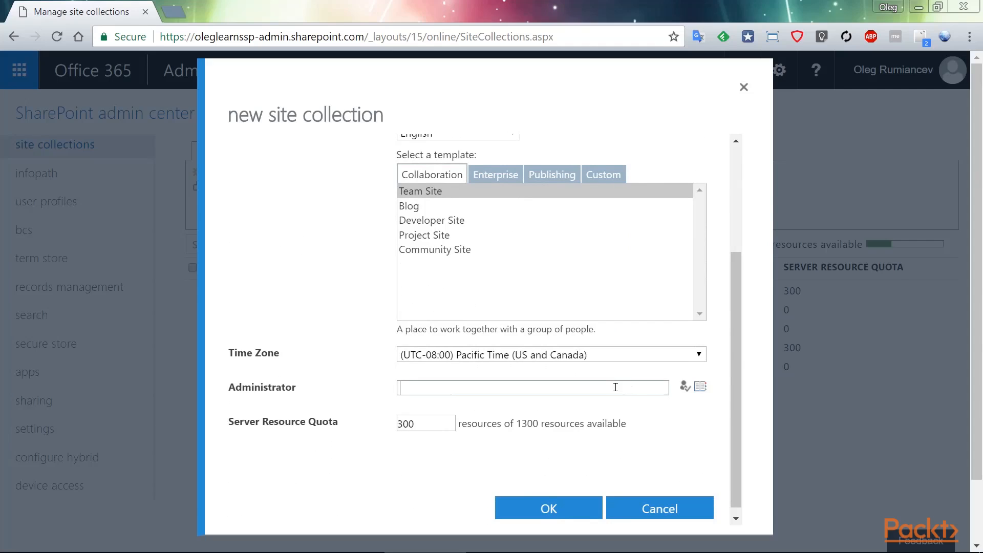
pyautogui.moveTo(630, 354)
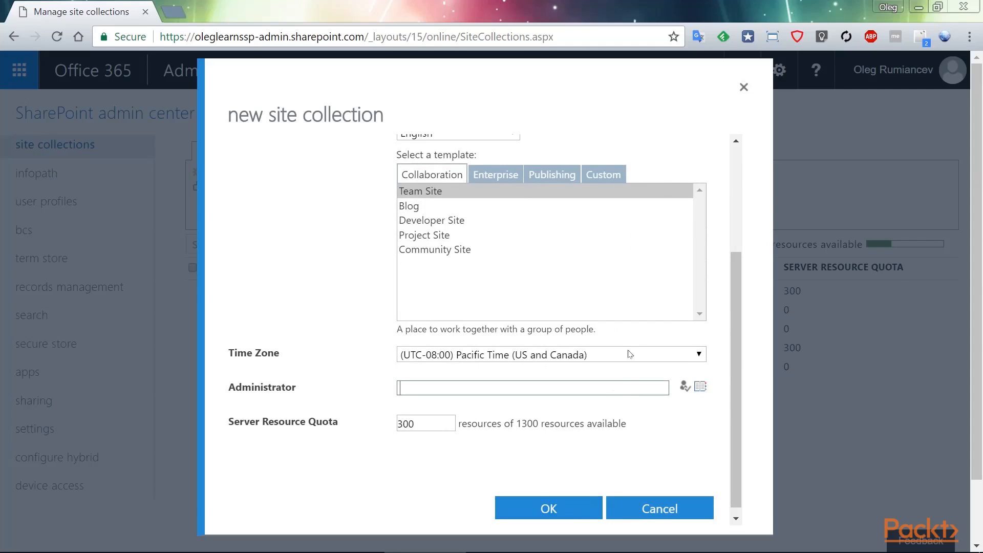
pyautogui.click(659, 508)
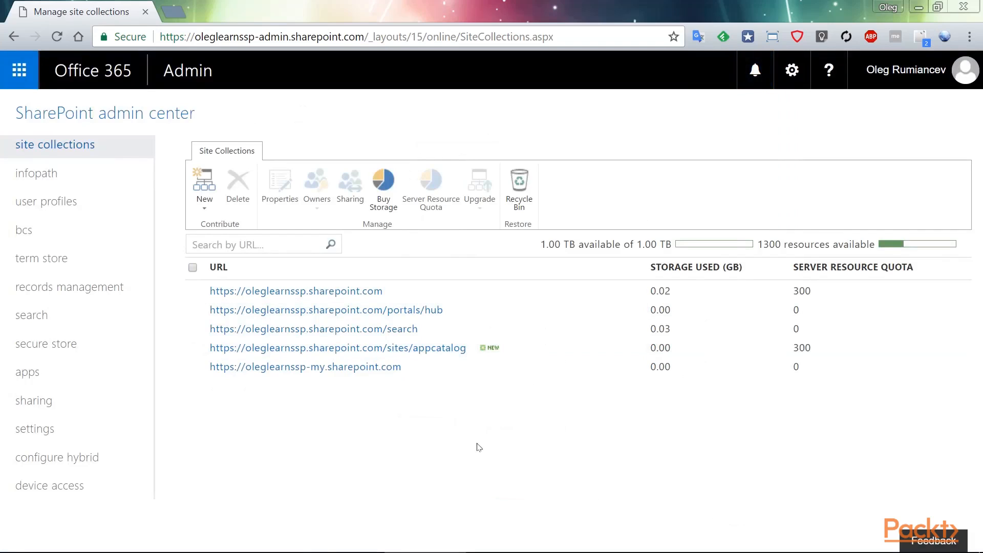
pyautogui.moveTo(429, 347)
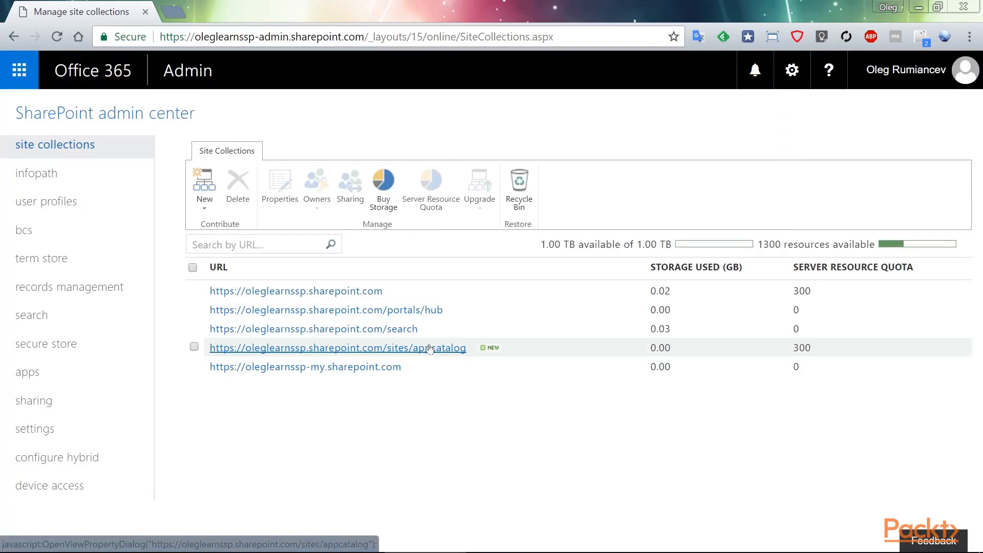
pyautogui.moveTo(47, 372)
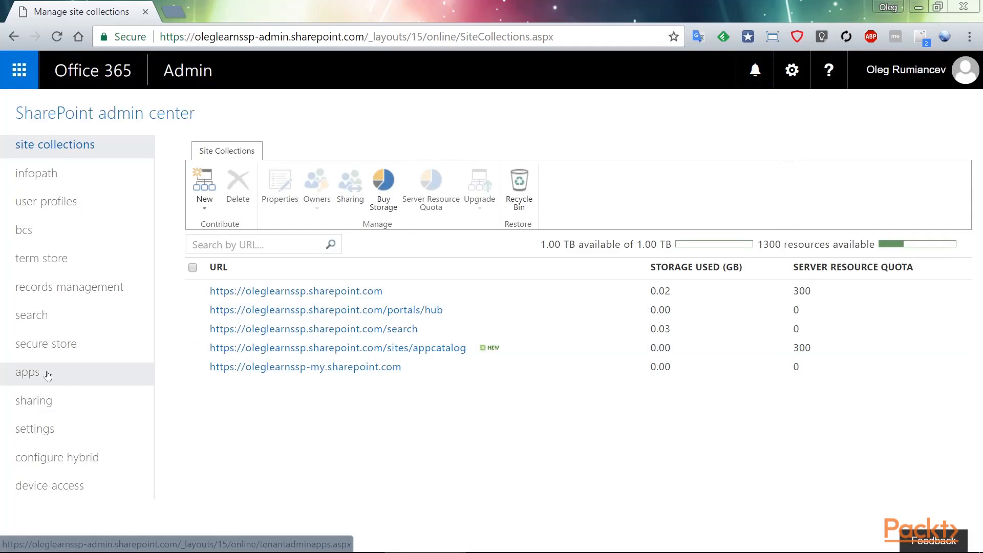
pyautogui.moveTo(28, 372)
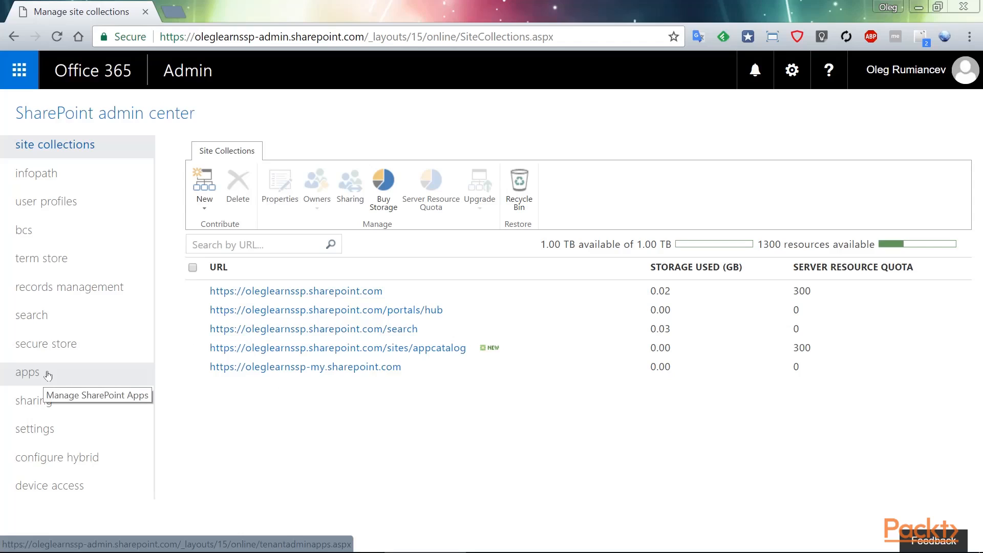
# Open the apps management page in the SharePoint admin center, then the App Catalog link.
pyautogui.click(27, 372)
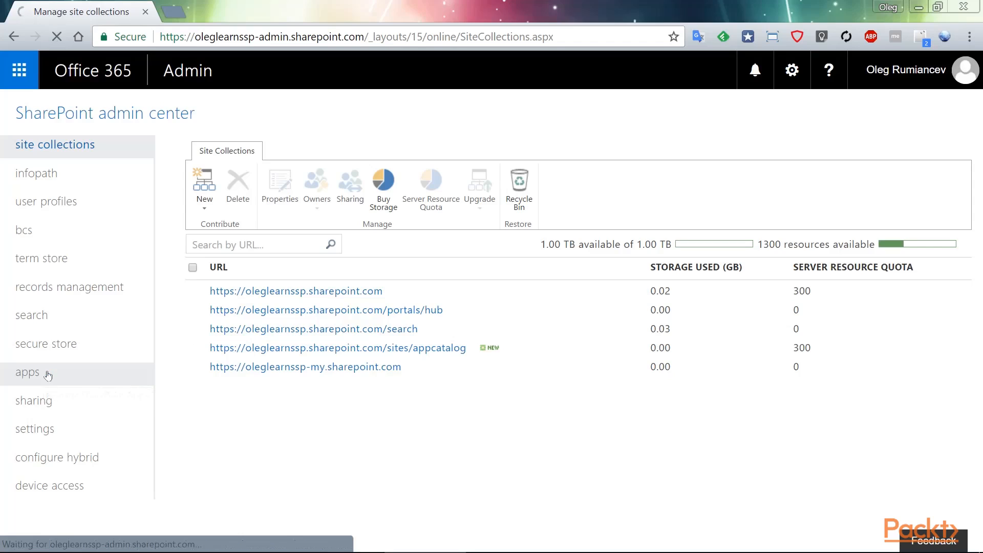
pyautogui.click(28, 372)
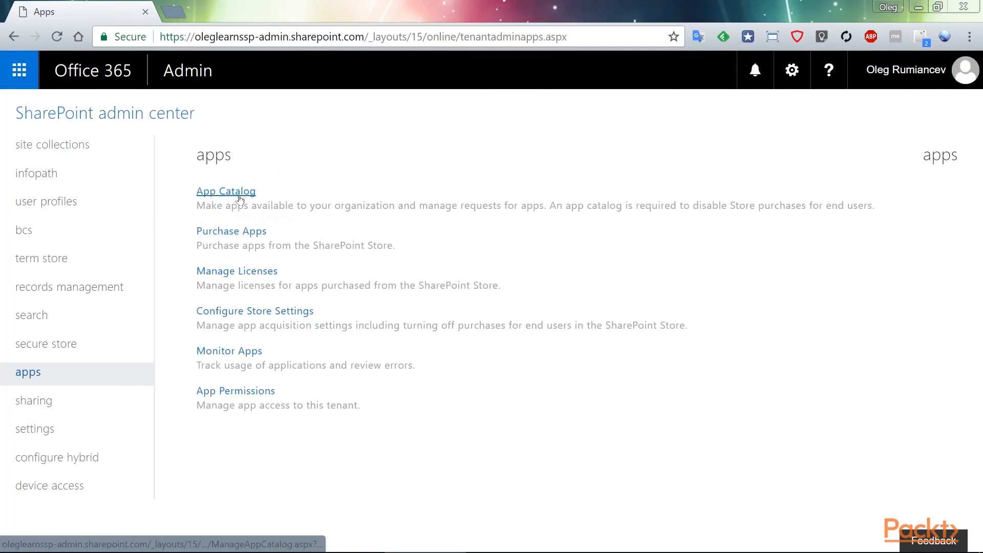
pyautogui.moveTo(226, 191)
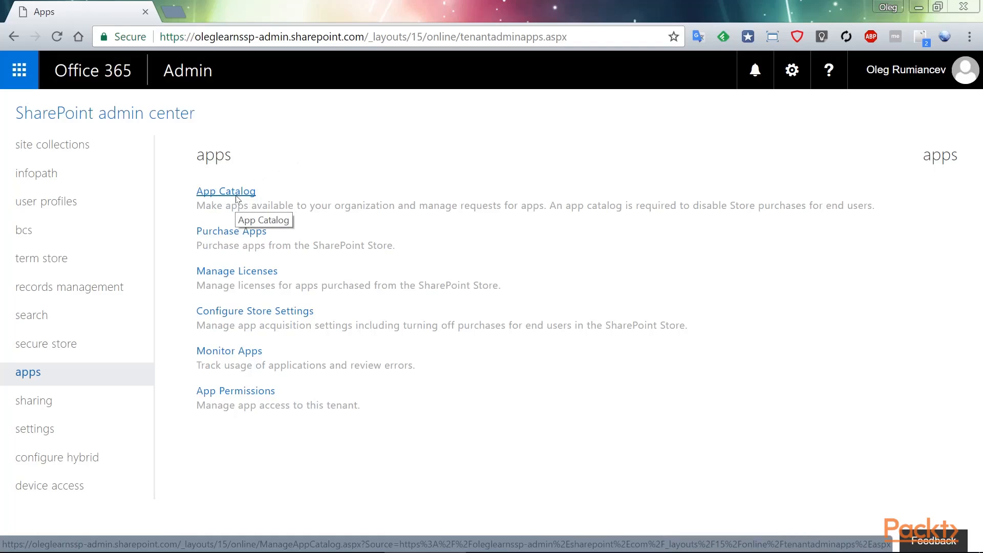
pyautogui.click(226, 190)
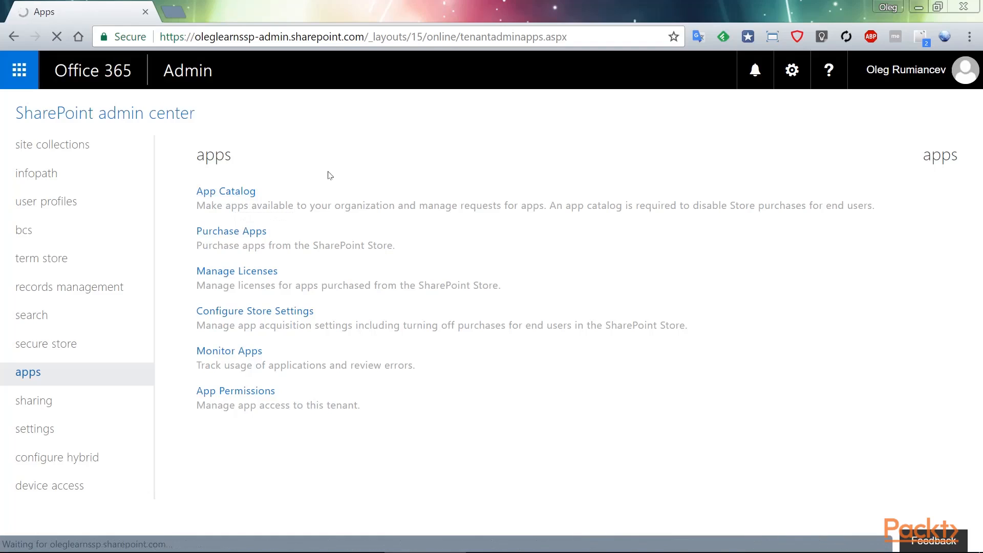
# Open the App Catalog site and its Apps for SharePoint library showing DemoProject 1.0.0.0.
pyautogui.click(225, 191)
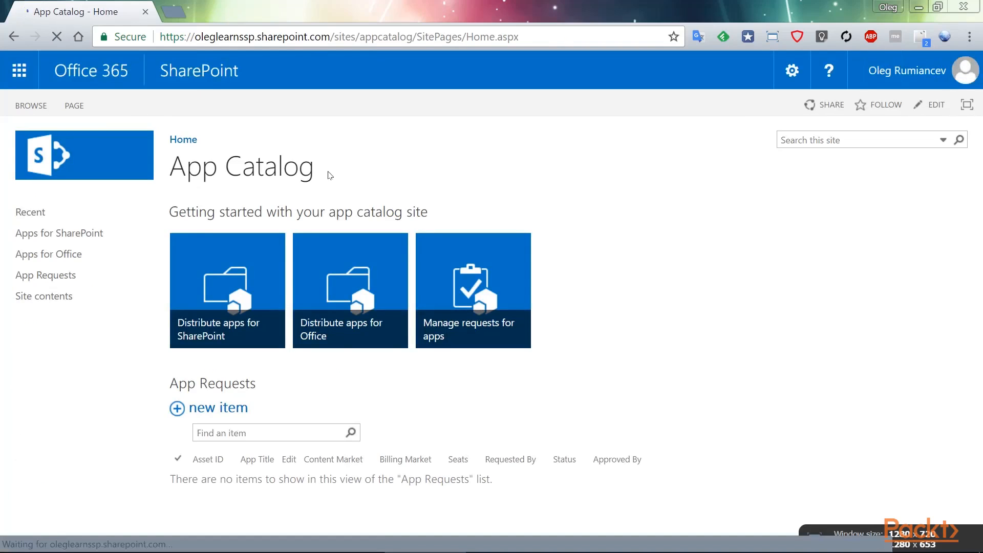
pyautogui.moveTo(48, 254)
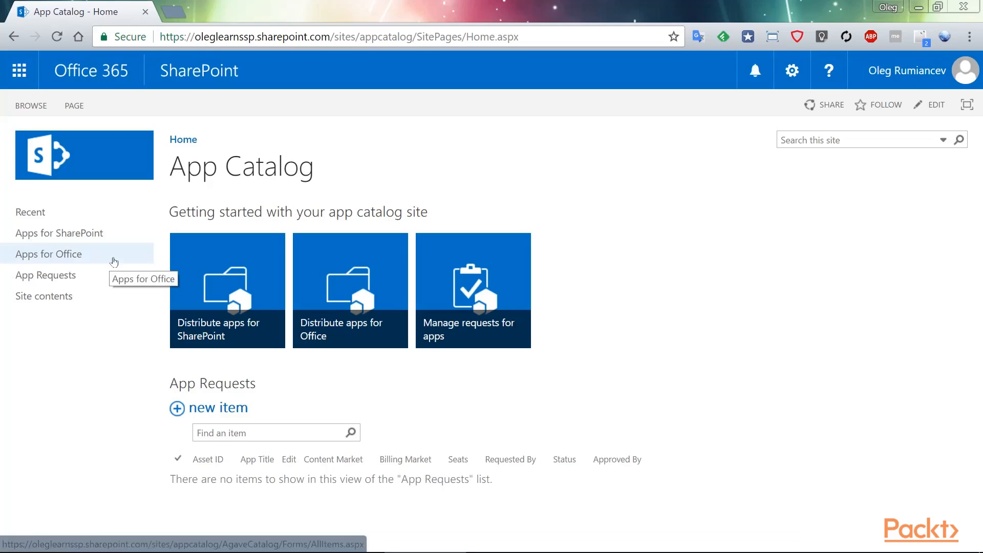
pyautogui.moveTo(103, 416)
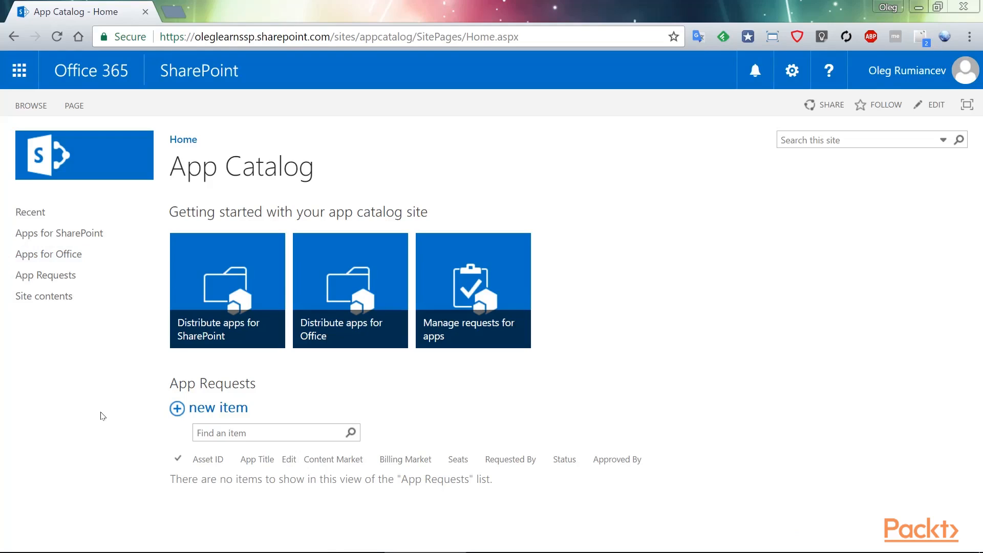
pyautogui.moveTo(48, 254)
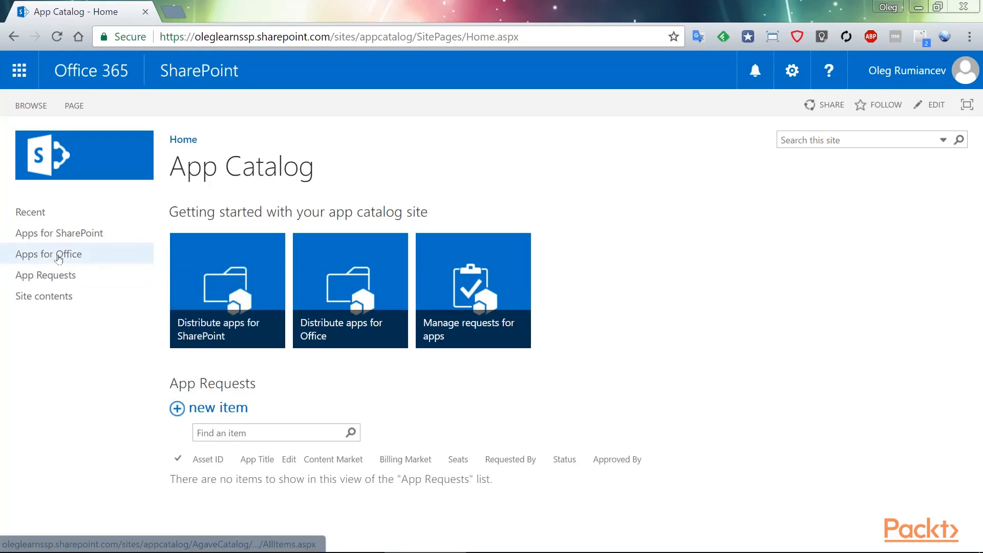
pyautogui.click(59, 233)
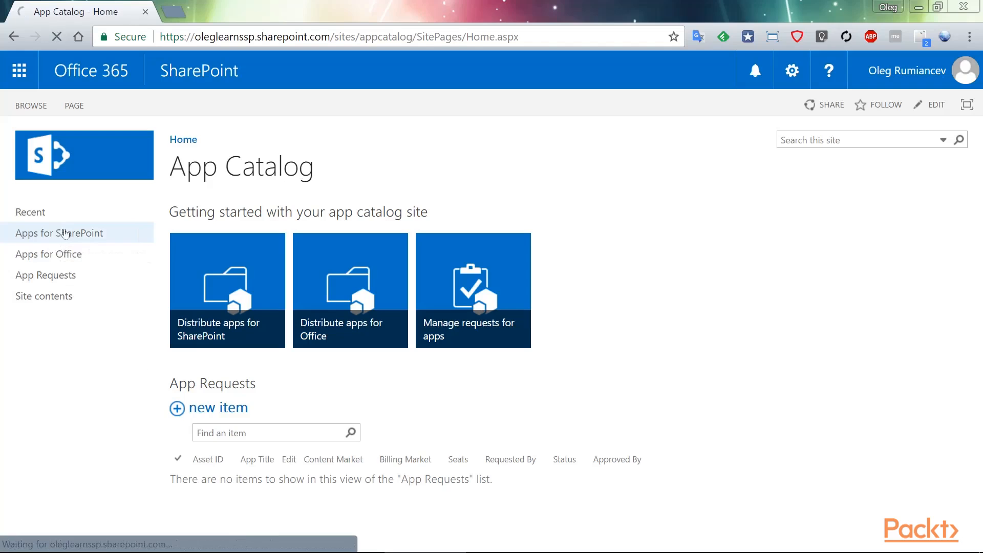
pyautogui.click(60, 233)
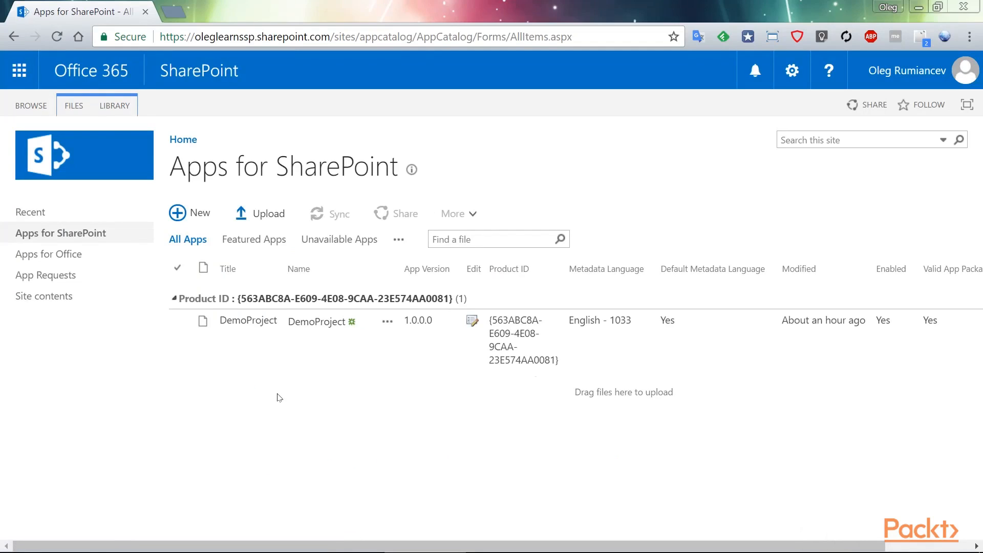
pyautogui.moveTo(229, 374)
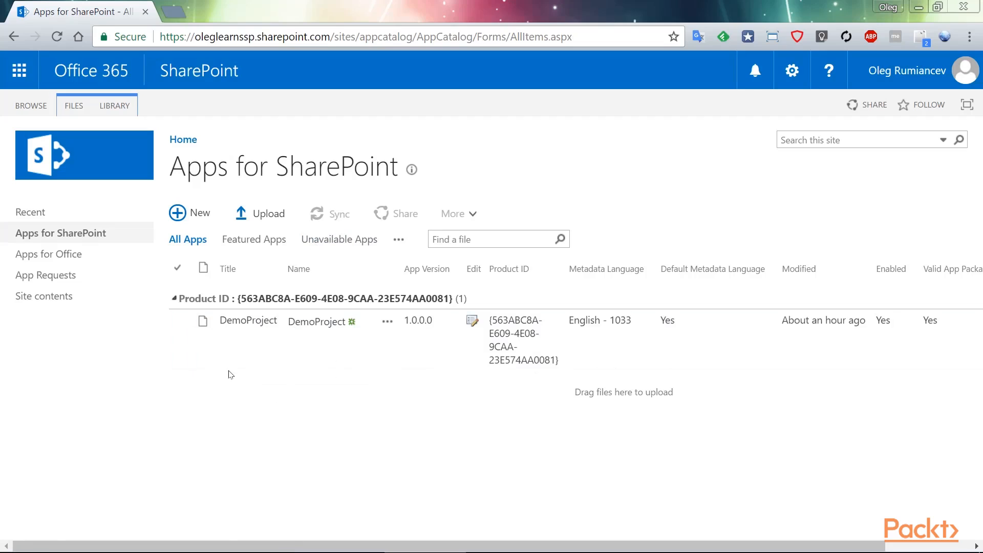
pyautogui.moveTo(314, 431)
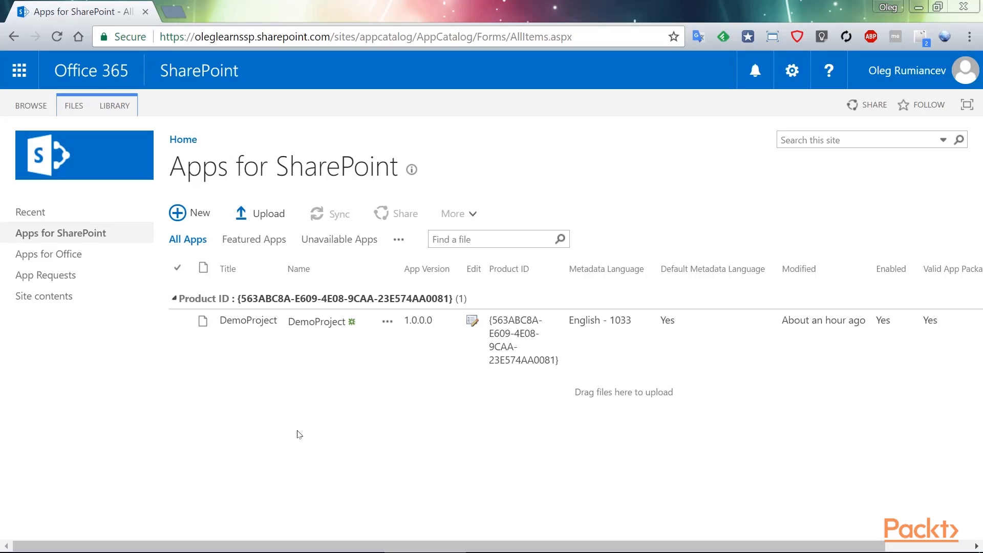
pyautogui.moveTo(178, 17)
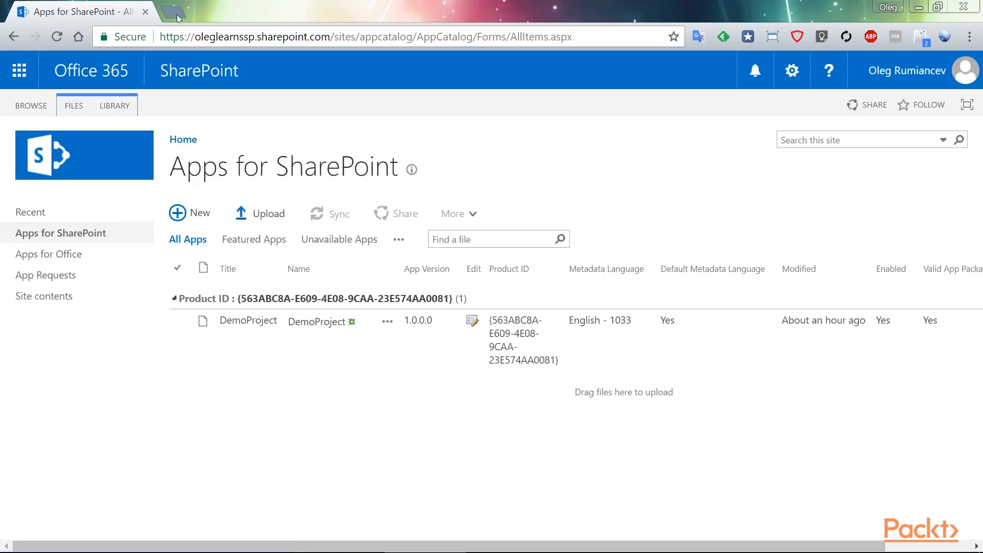
pyautogui.moveTo(177, 17)
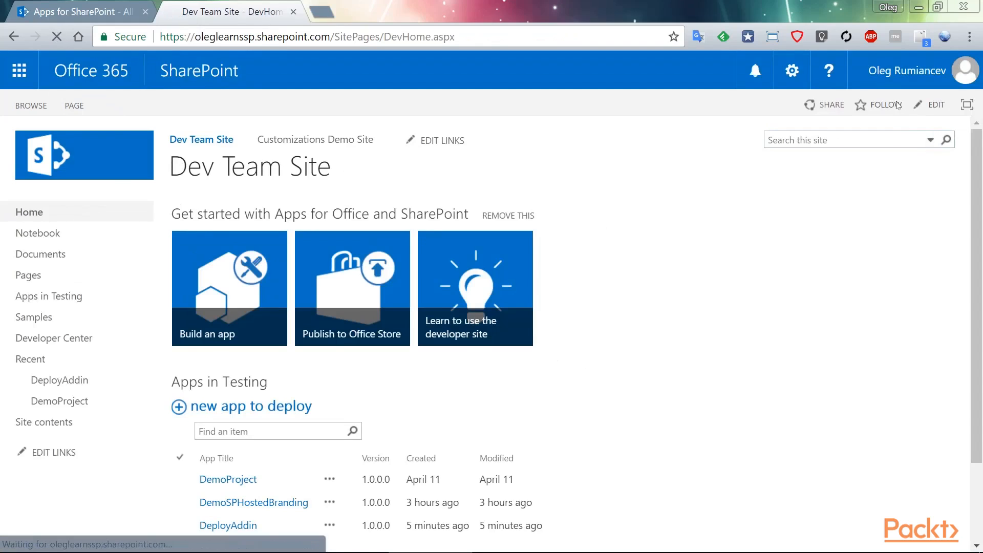
# On Dev Team Site, go to Add an app and list apps From Your Organization.
pyautogui.click(792, 70)
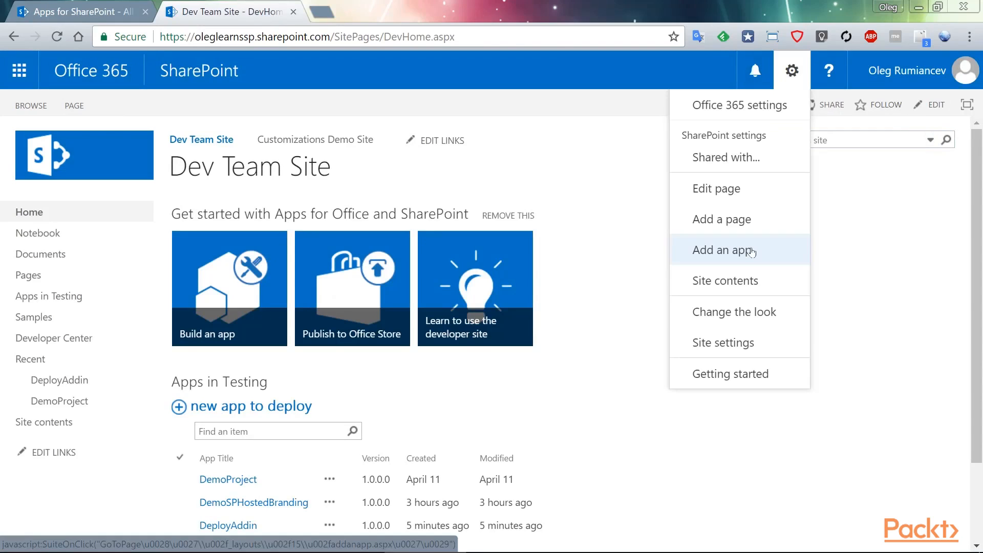
pyautogui.moveTo(776, 257)
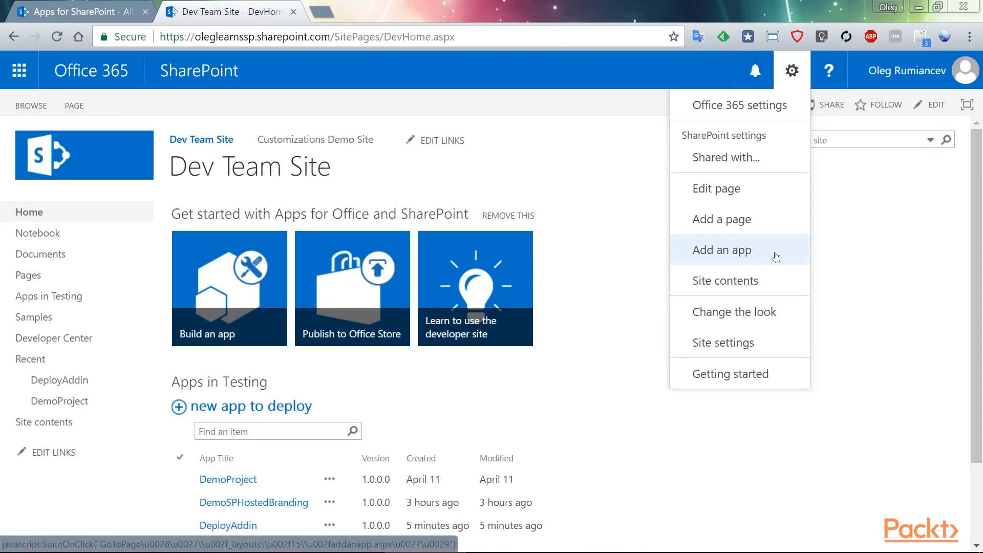
pyautogui.click(721, 249)
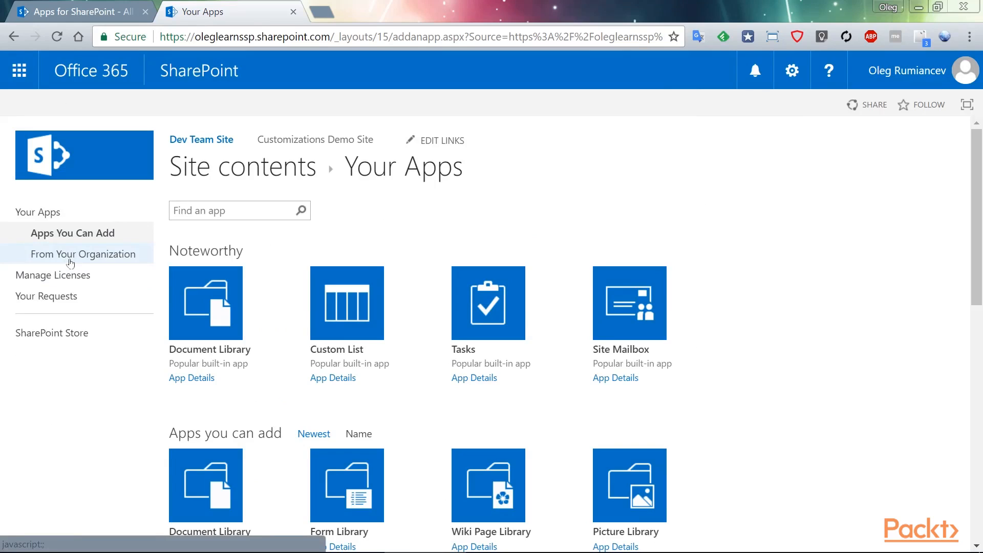
pyautogui.click(83, 254)
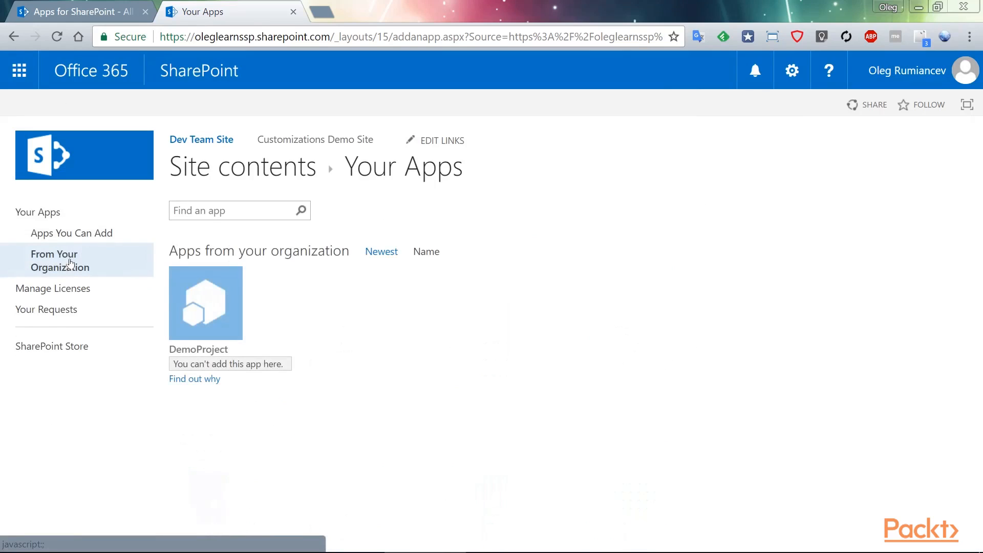
pyautogui.moveTo(209, 372)
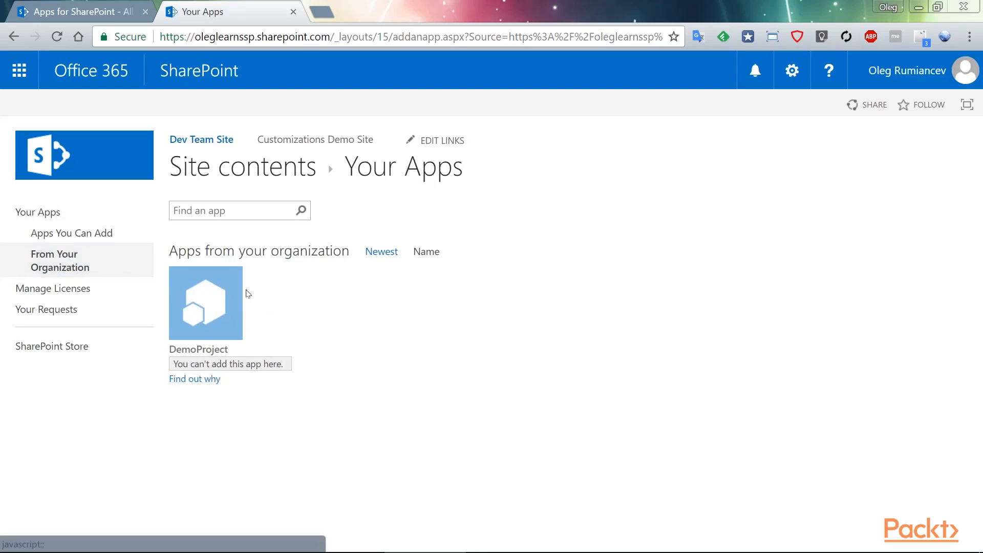
pyautogui.moveTo(500, 302)
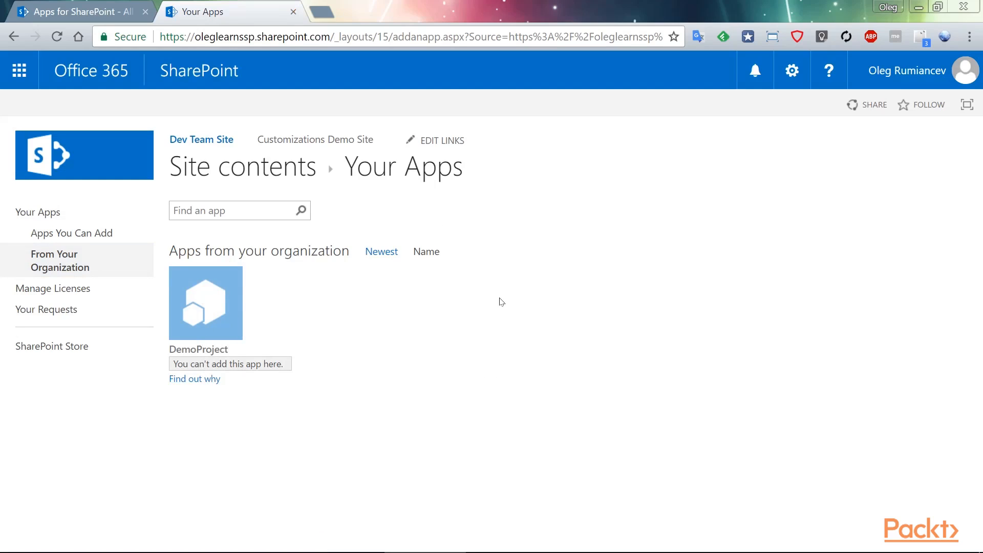